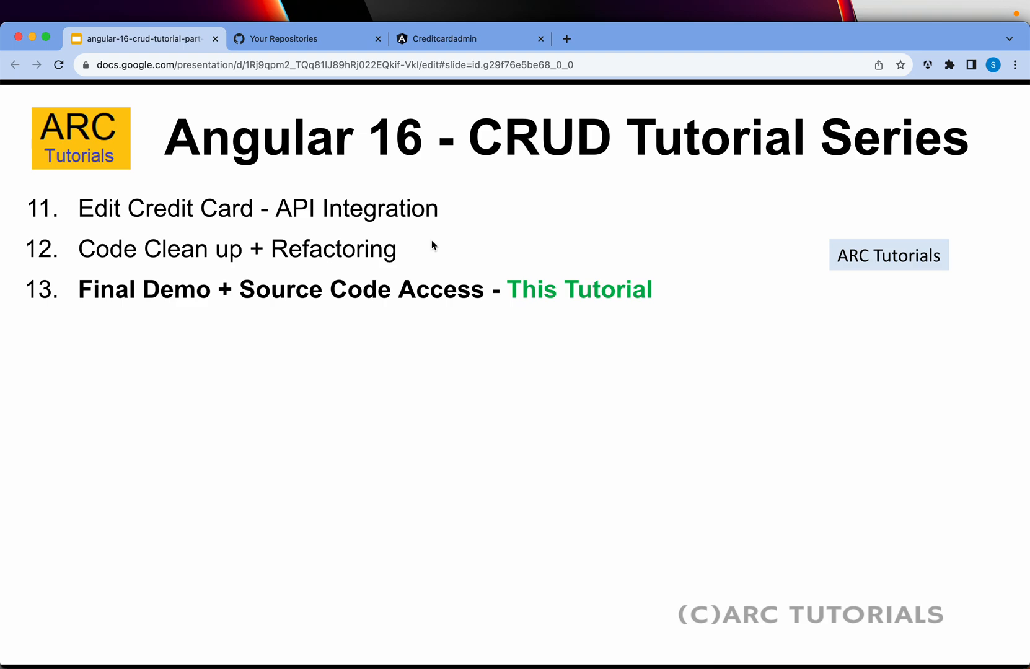
{"action": "mouse_move", "coordinate": [430, 50]}
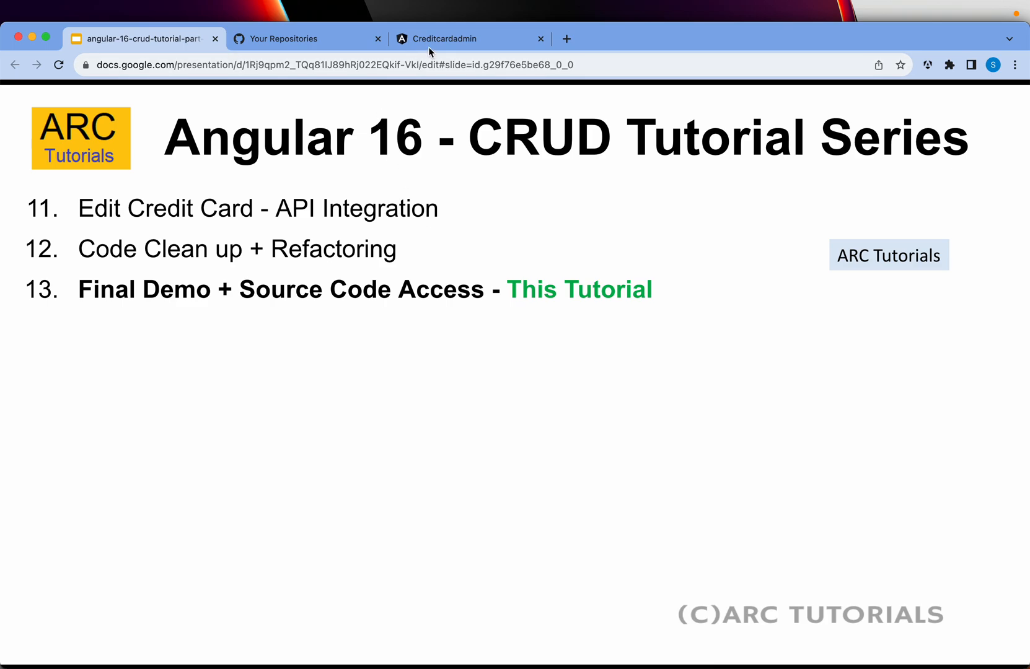
Bring up the credit card portal and toggle the side navigation off and back on.
{"action": "left_click", "coordinate": [469, 39]}
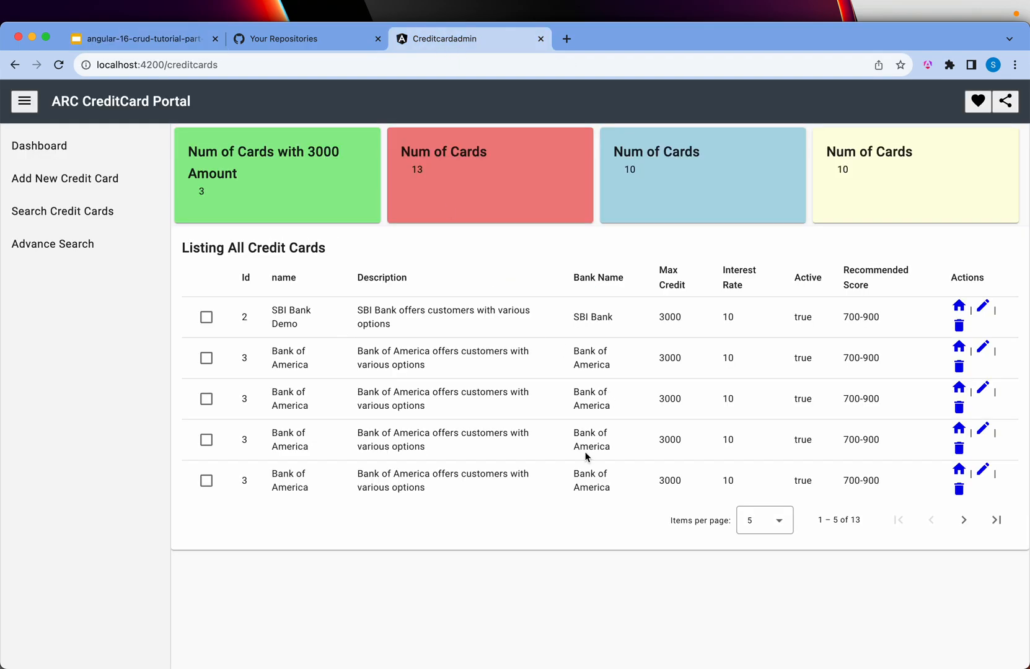
{"action": "mouse_move", "coordinate": [565, 530]}
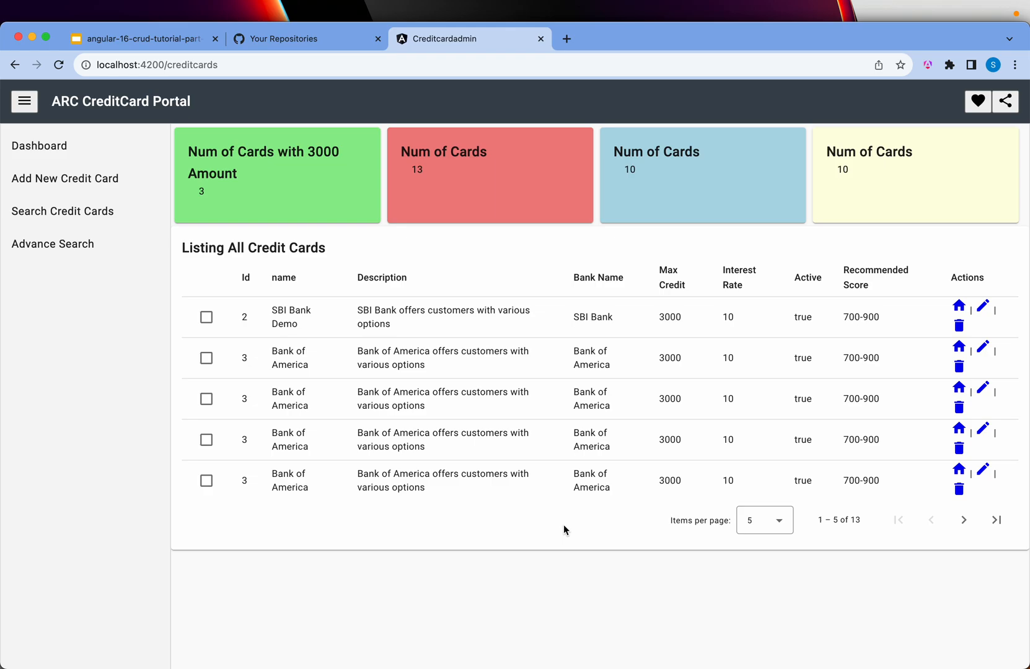
{"action": "mouse_move", "coordinate": [607, 479]}
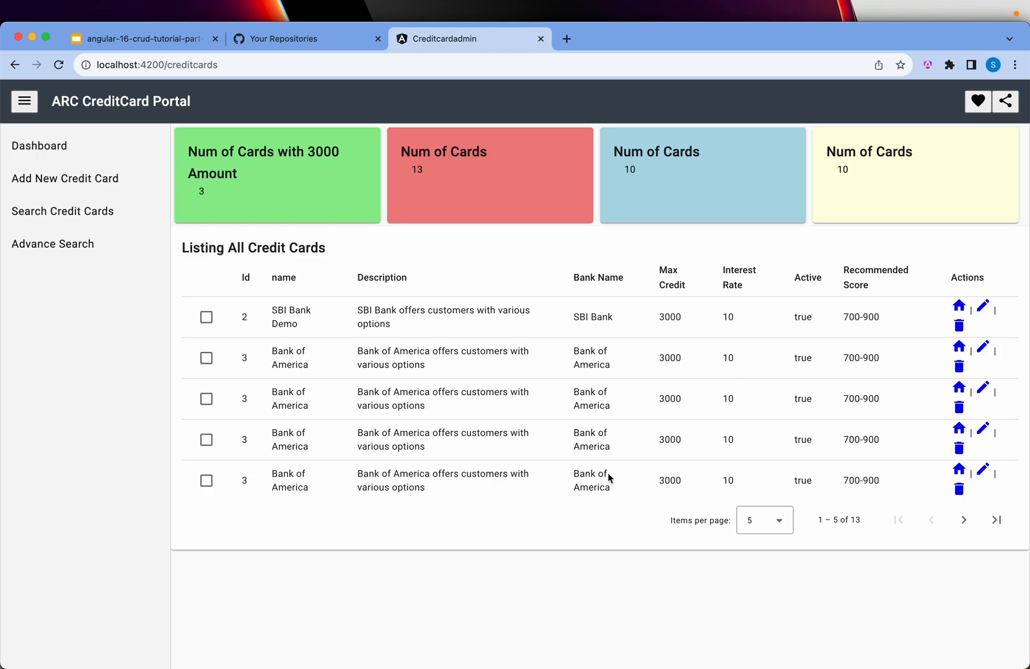
{"action": "left_click", "coordinate": [25, 102]}
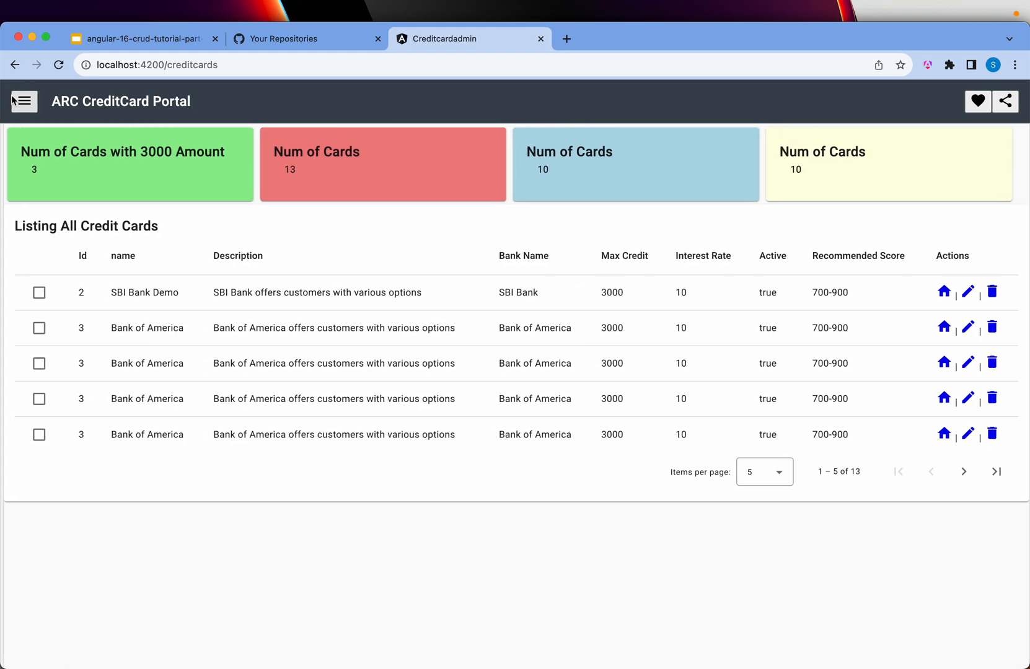
{"action": "left_click", "coordinate": [24, 101]}
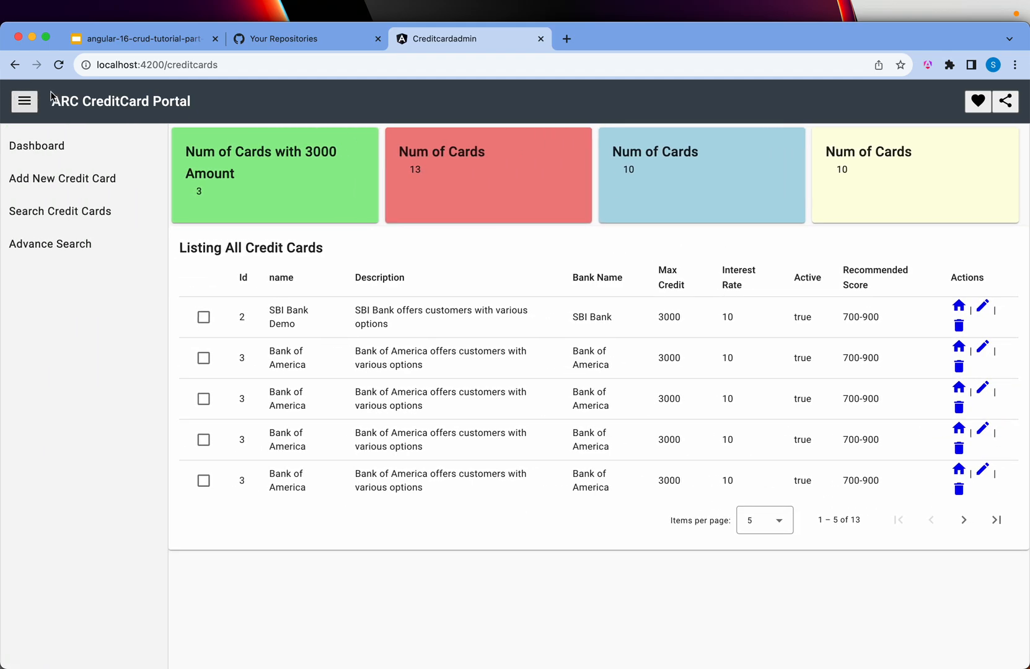
{"action": "mouse_move", "coordinate": [607, 462]}
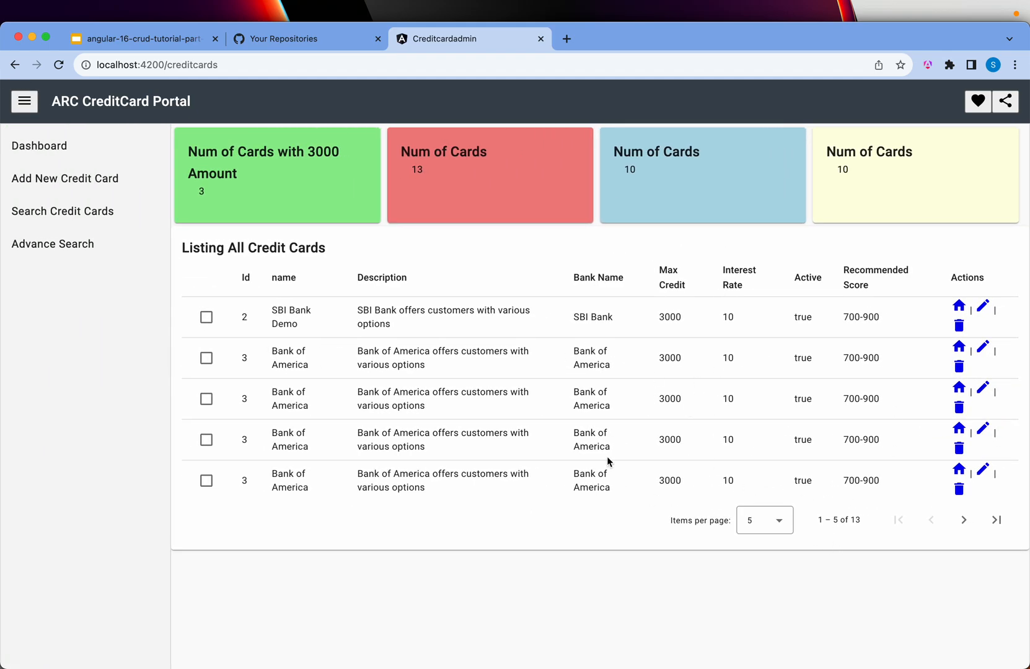
{"action": "mouse_move", "coordinate": [663, 456]}
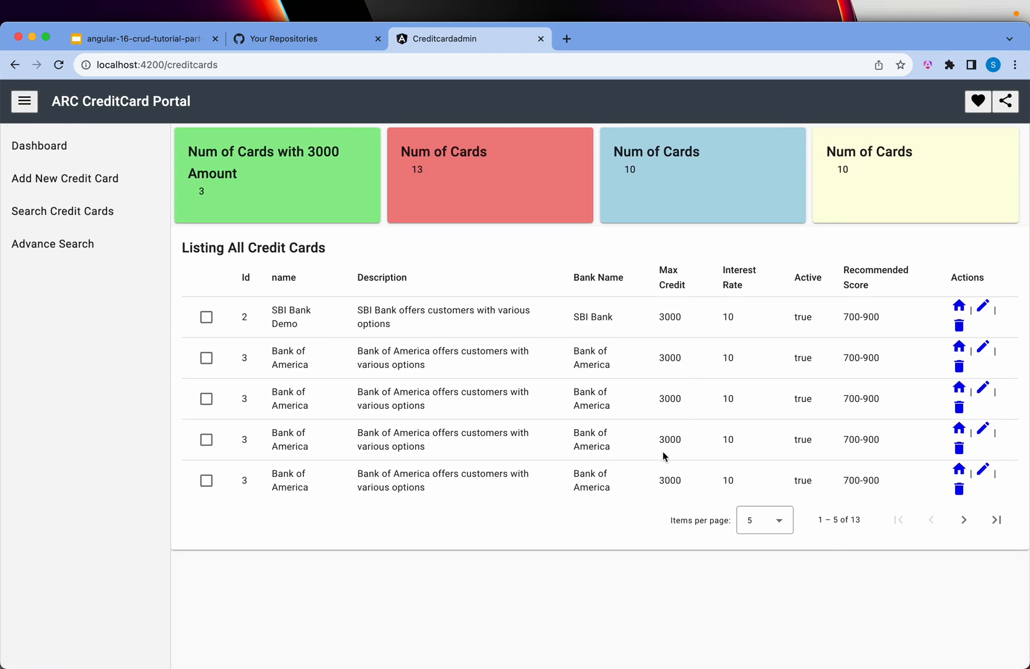
Page the card listing at 10 items per page, then return to 5 per page.
{"action": "left_click", "coordinate": [763, 519]}
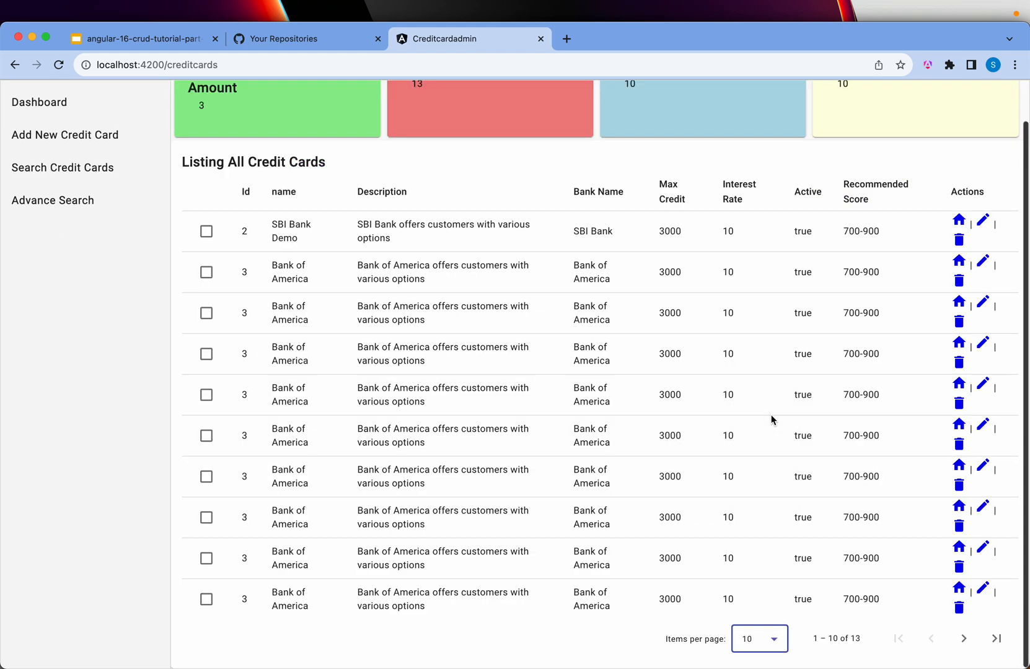
{"action": "left_click", "coordinate": [759, 638]}
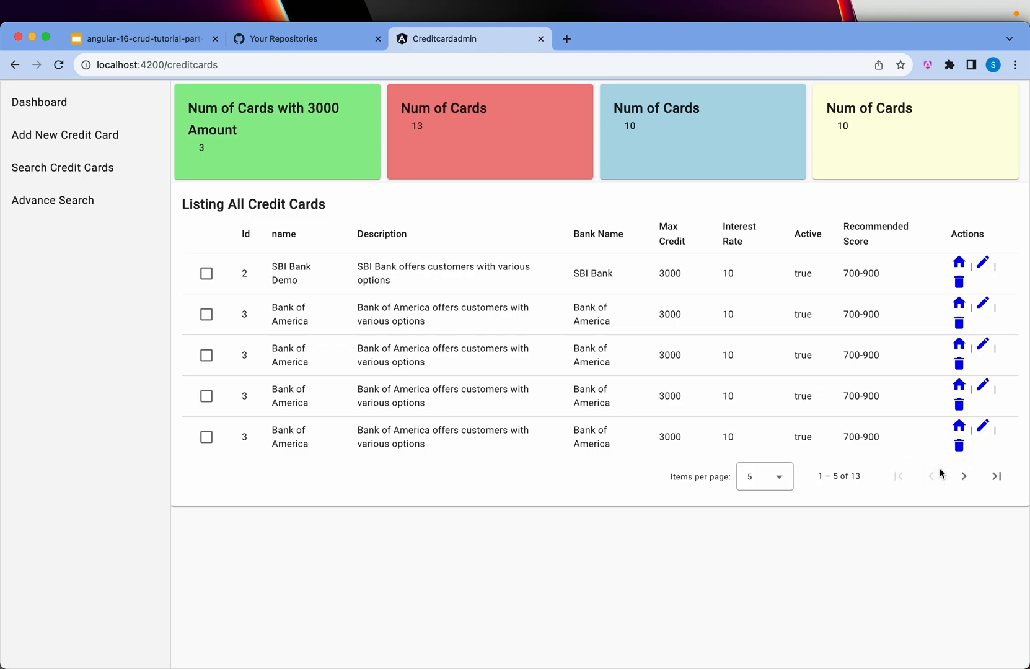
{"action": "mouse_move", "coordinate": [452, 141]}
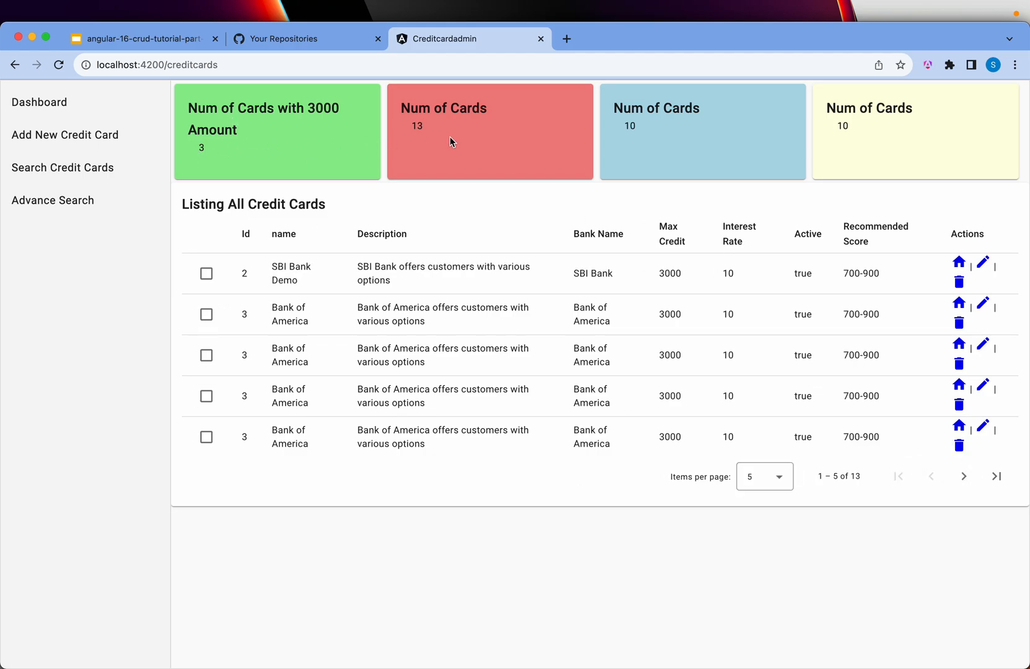
{"action": "mouse_move", "coordinate": [565, 151]}
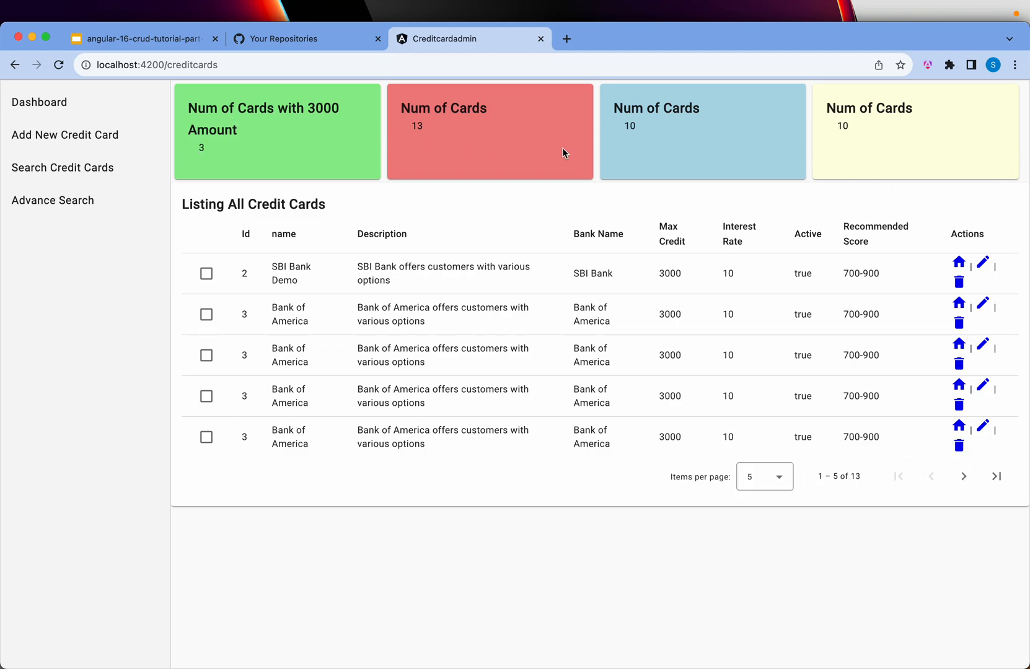
View card 2 and rename it to 'SBI Bank Demo Final', saving the change.
{"action": "left_click", "coordinate": [958, 261]}
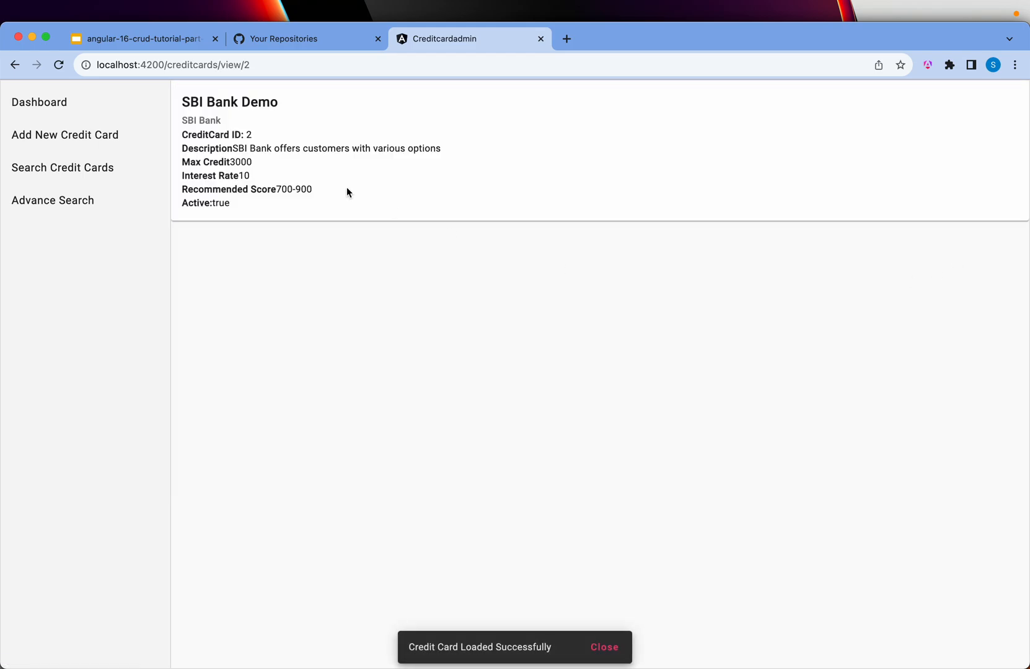
{"action": "mouse_move", "coordinate": [611, 642]}
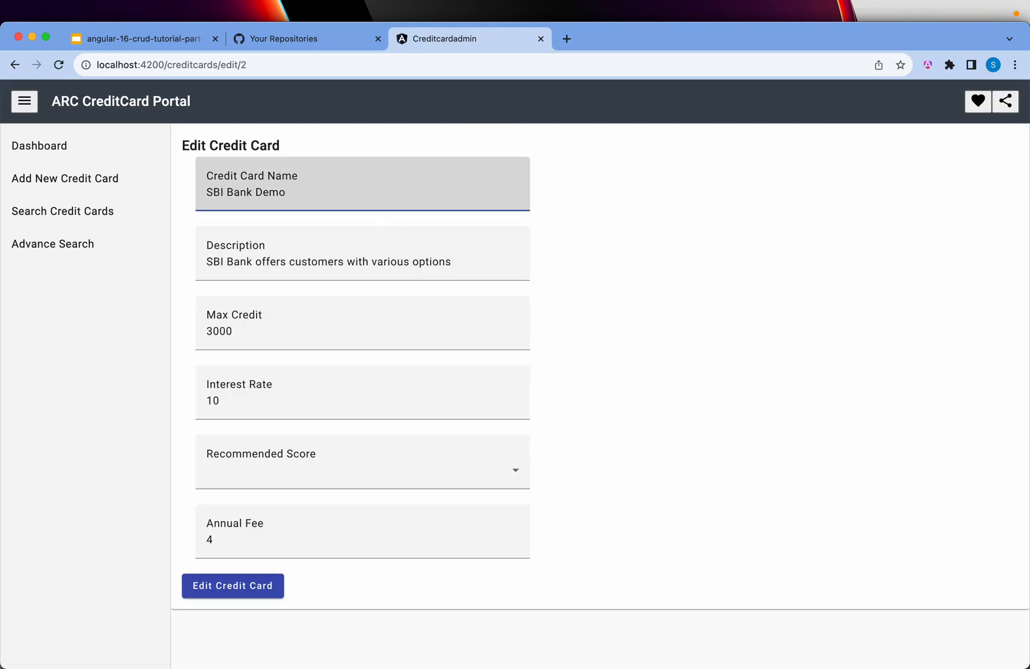
{"action": "type", "text": "Final"}
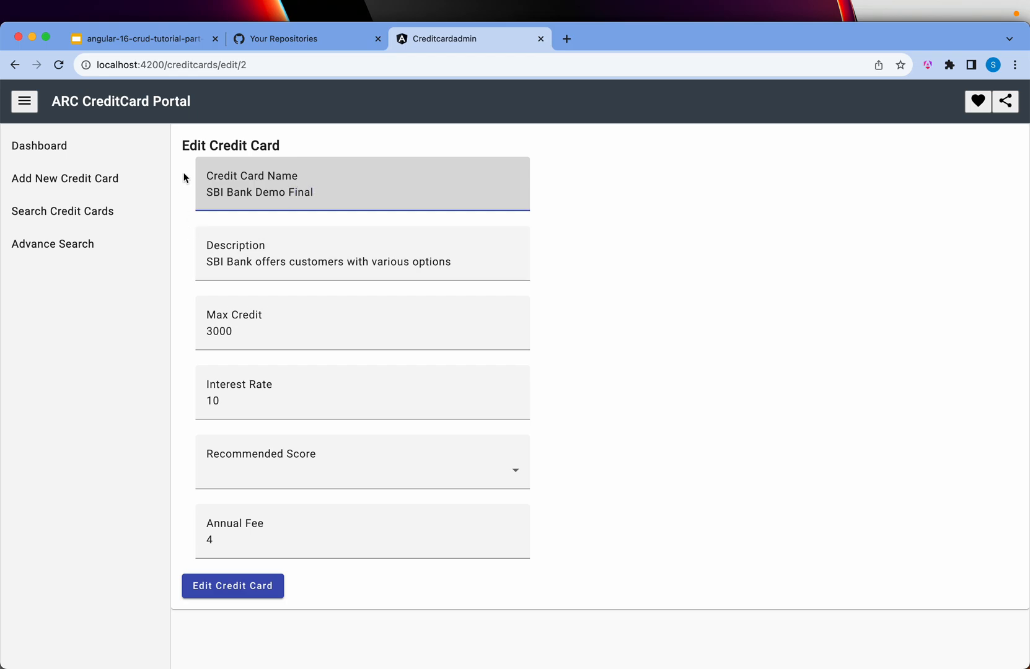
{"action": "left_click", "coordinate": [232, 585]}
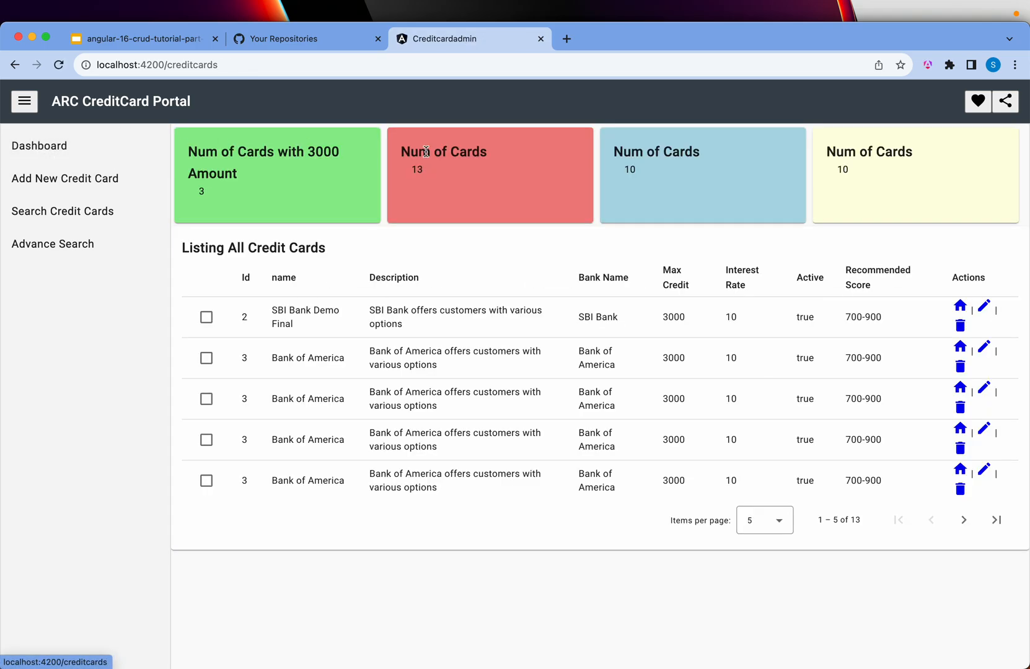
{"action": "double_click", "coordinate": [282, 323]}
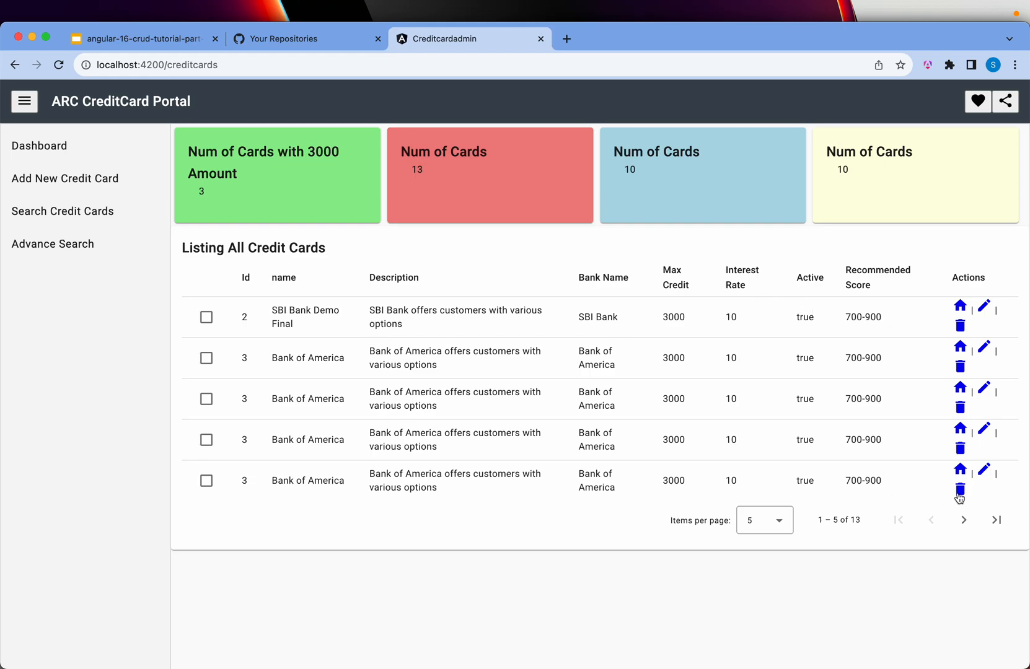
Delete the last Bank of America card, peek at the Add New Credit Card form, and return to the dashboard.
{"action": "left_click", "coordinate": [959, 491]}
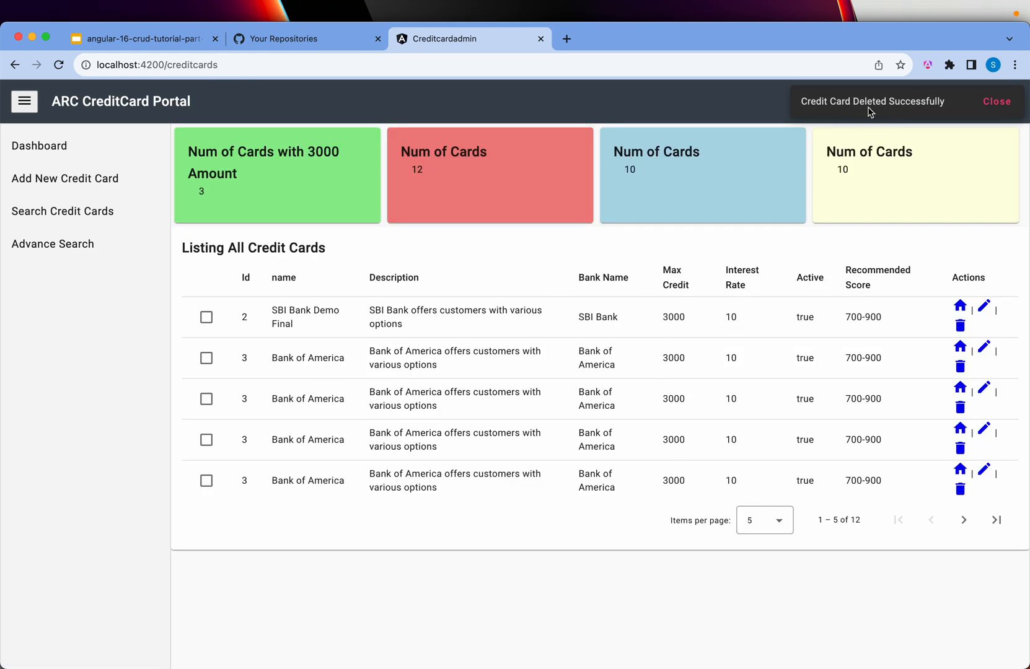
{"action": "left_click", "coordinate": [997, 102]}
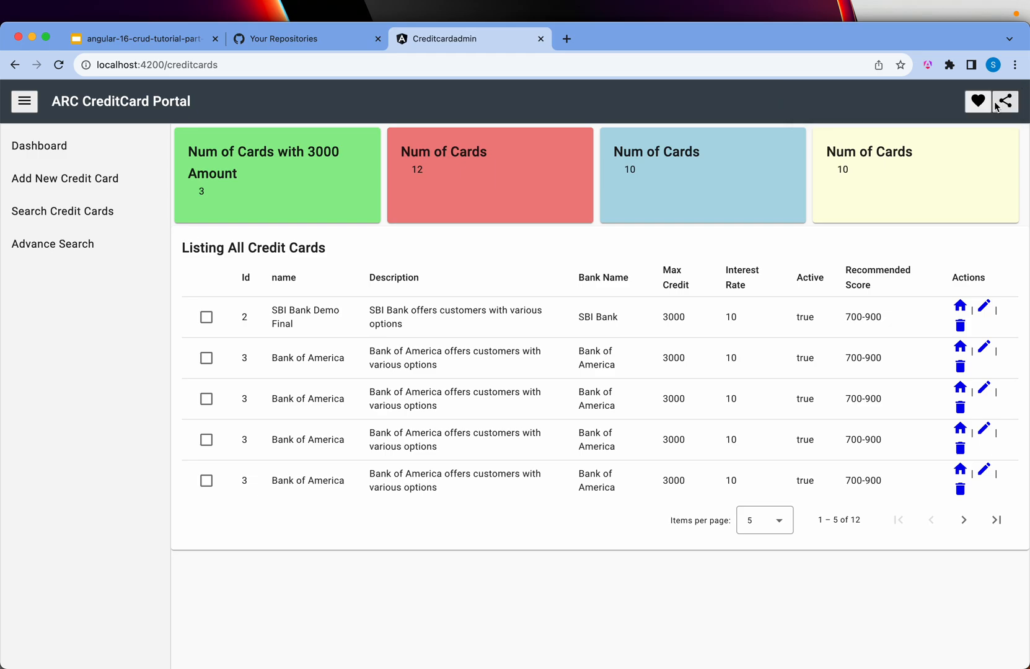
{"action": "left_click", "coordinate": [64, 179]}
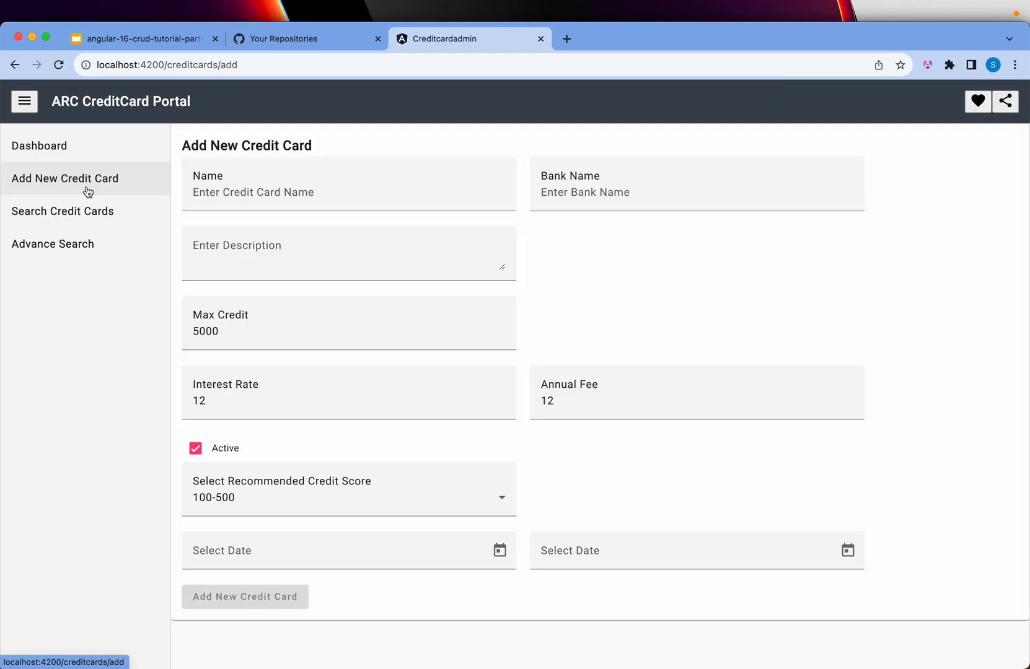
{"action": "left_click", "coordinate": [38, 146]}
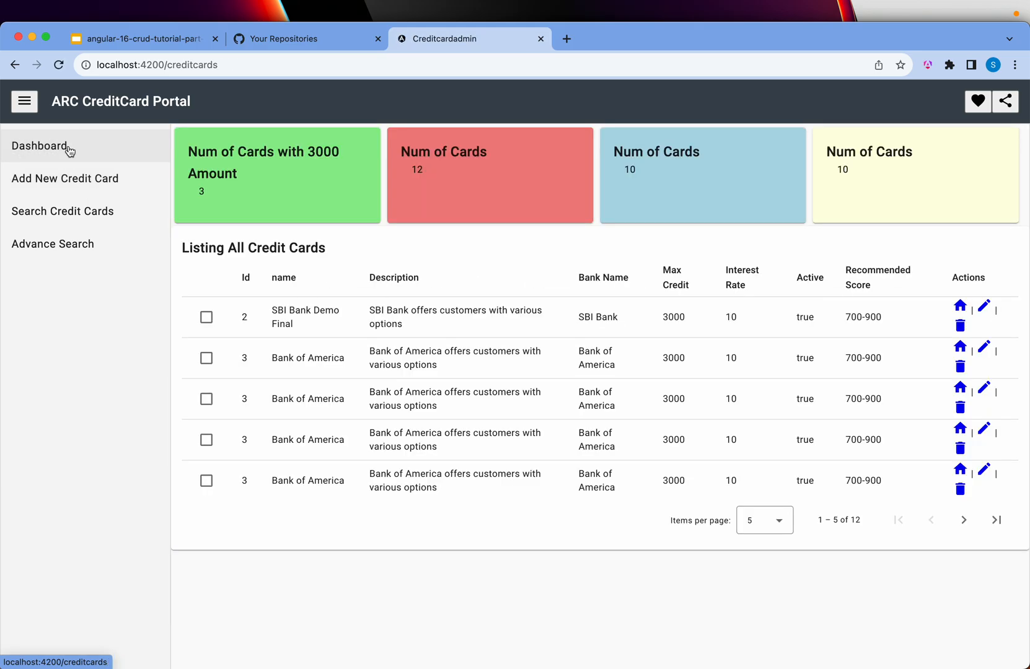
{"action": "mouse_move", "coordinate": [635, 531]}
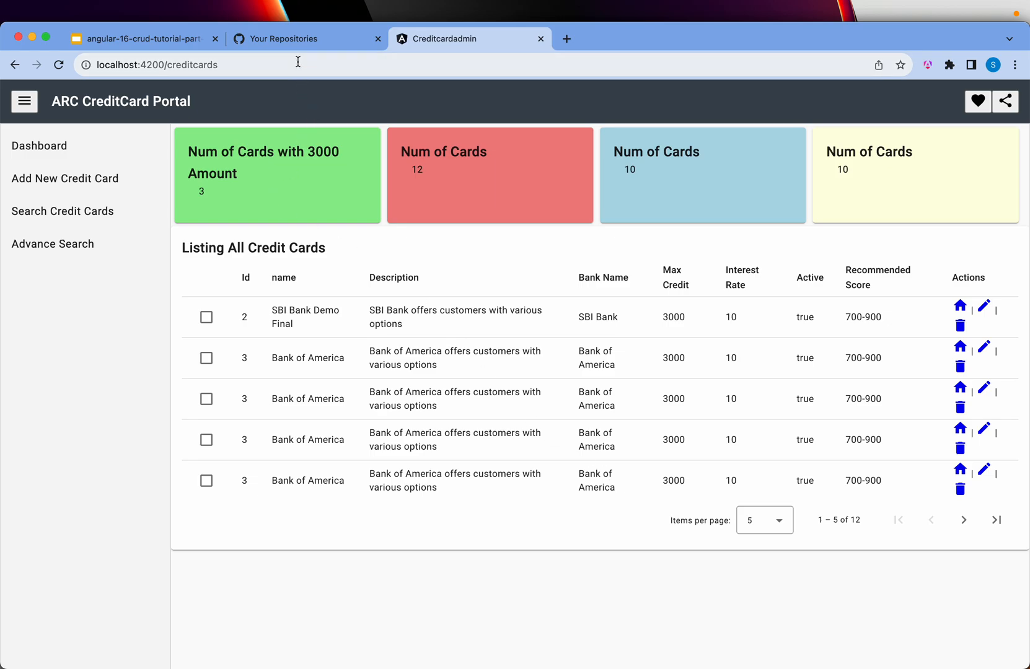
Review the arctutorials GitHub repositories including angular-16-crud, then return to the tutorial slide deck.
{"action": "left_click", "coordinate": [305, 38]}
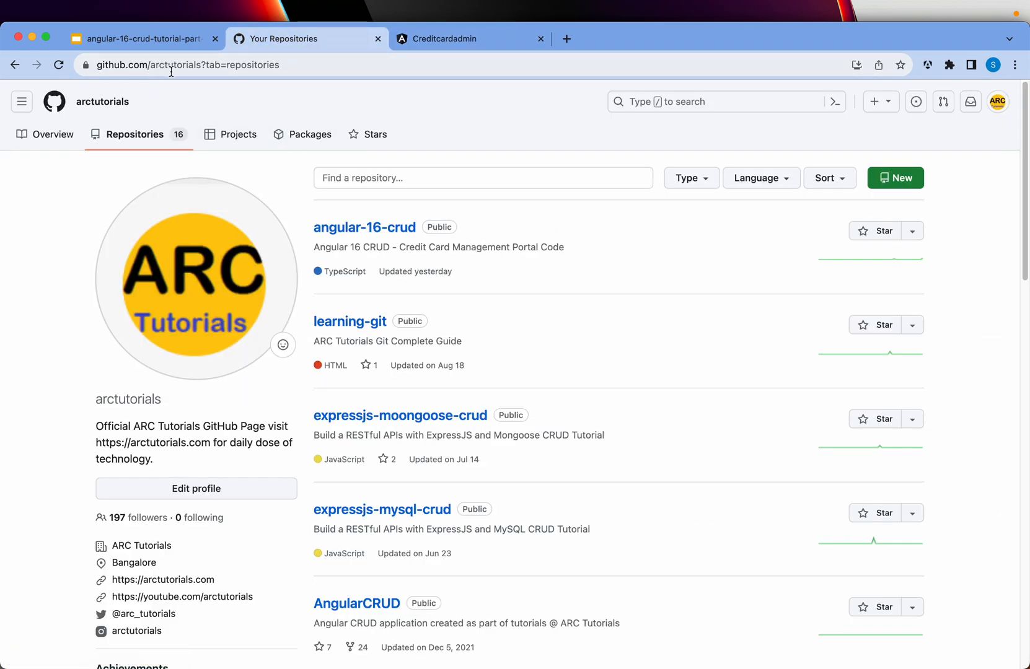
{"action": "left_click", "coordinate": [197, 65]}
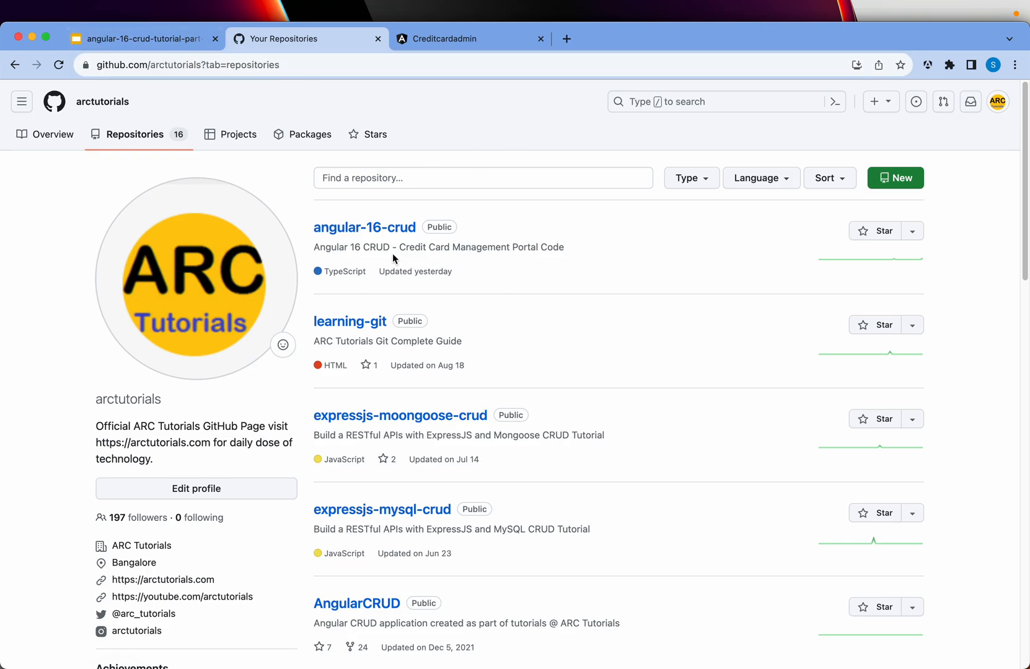
{"action": "scroll", "scroll_direction": "down", "scroll_amount": 3}
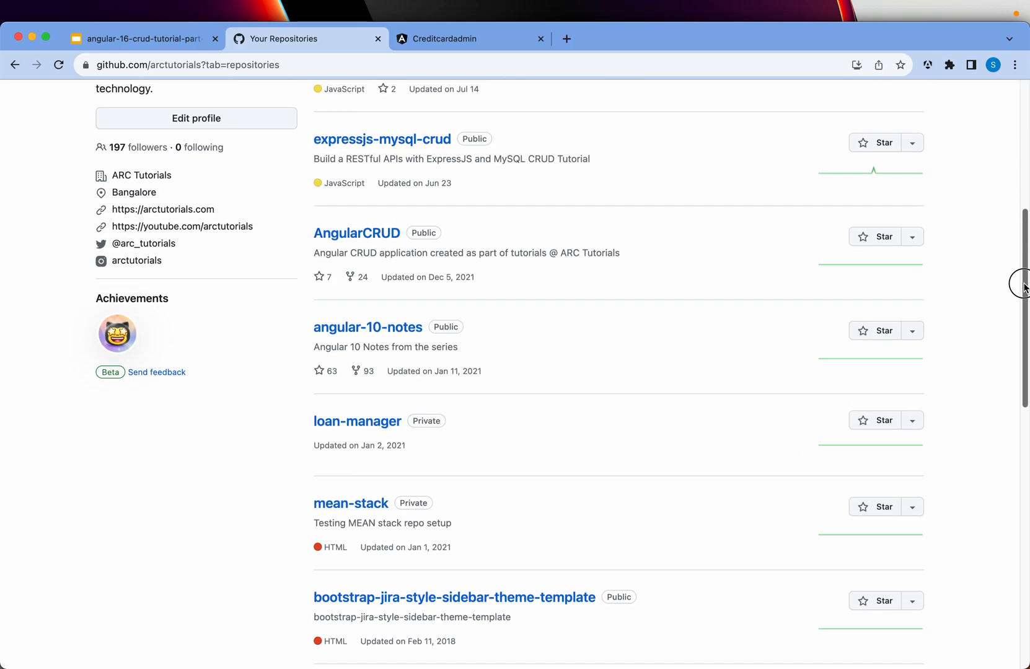
{"action": "scroll", "scroll_direction": "up", "scroll_amount": 3}
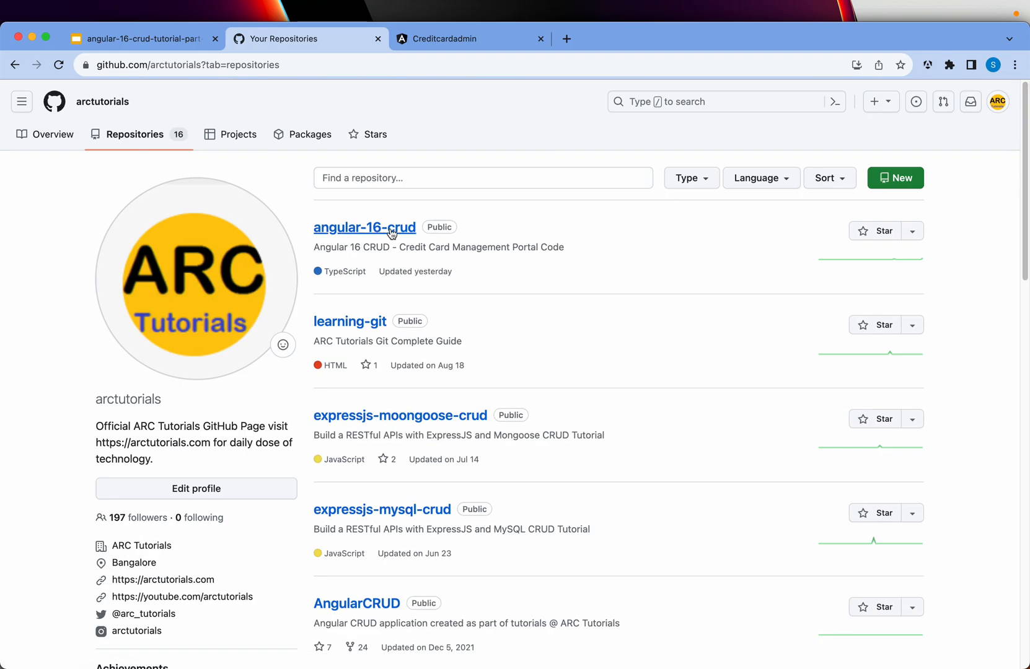
{"action": "mouse_move", "coordinate": [377, 237]}
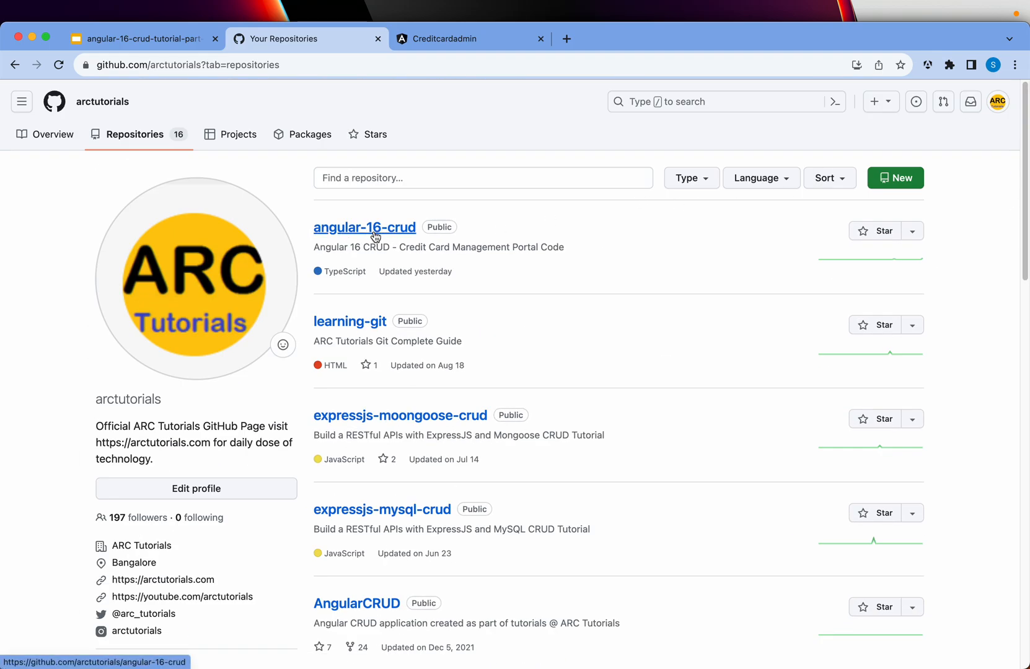
{"action": "mouse_move", "coordinate": [514, 233]}
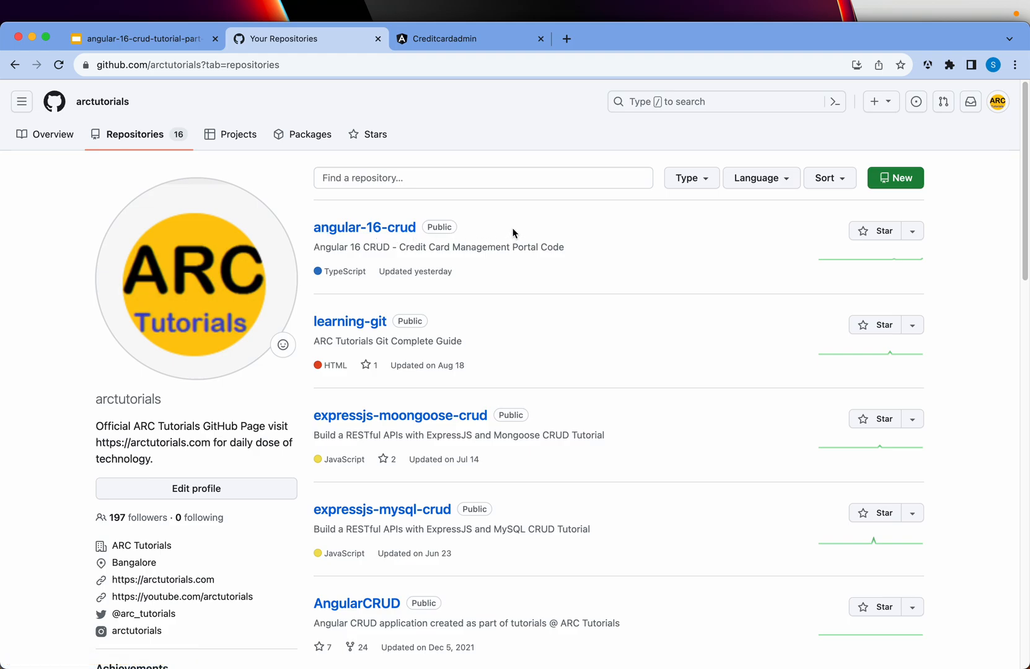
{"action": "mouse_move", "coordinate": [520, 230]}
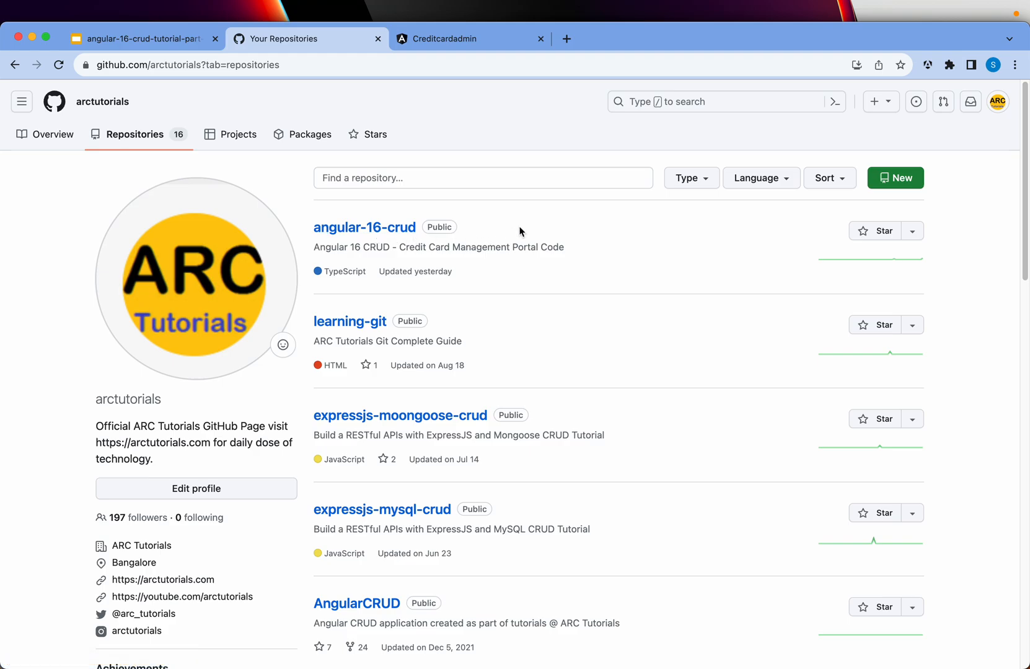
{"action": "mouse_move", "coordinate": [414, 428]}
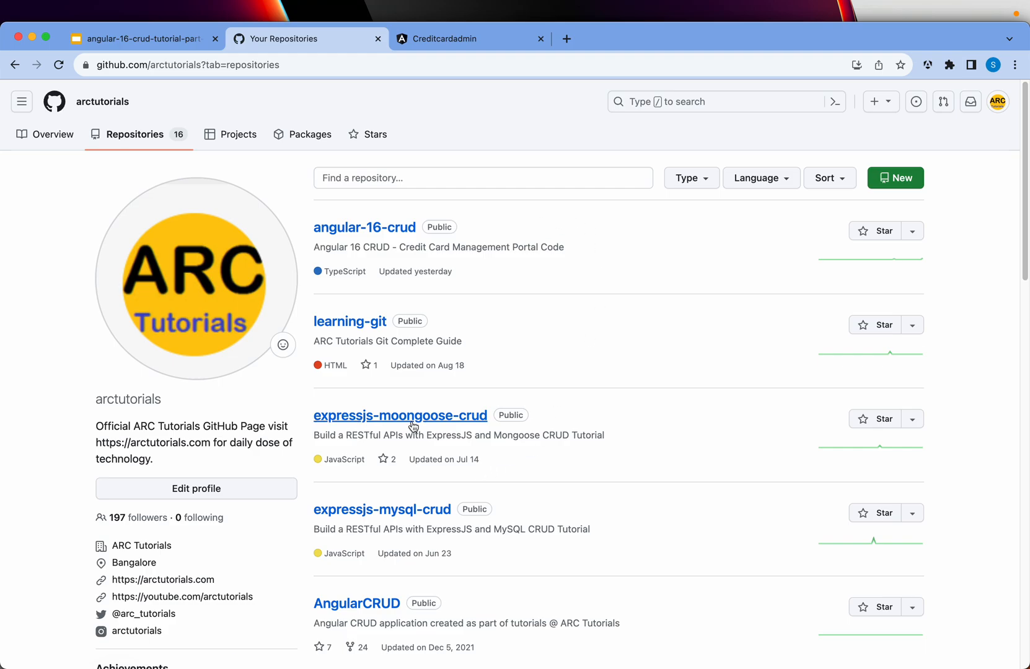
{"action": "mouse_move", "coordinate": [671, 321]}
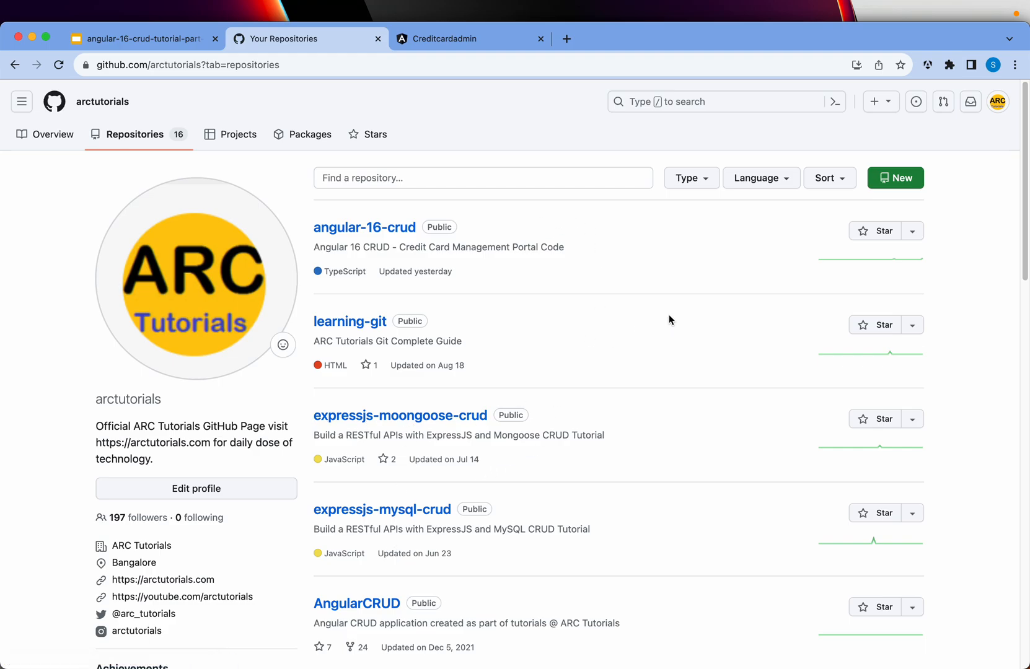
{"action": "scroll", "scroll_direction": "down", "scroll_amount": 3}
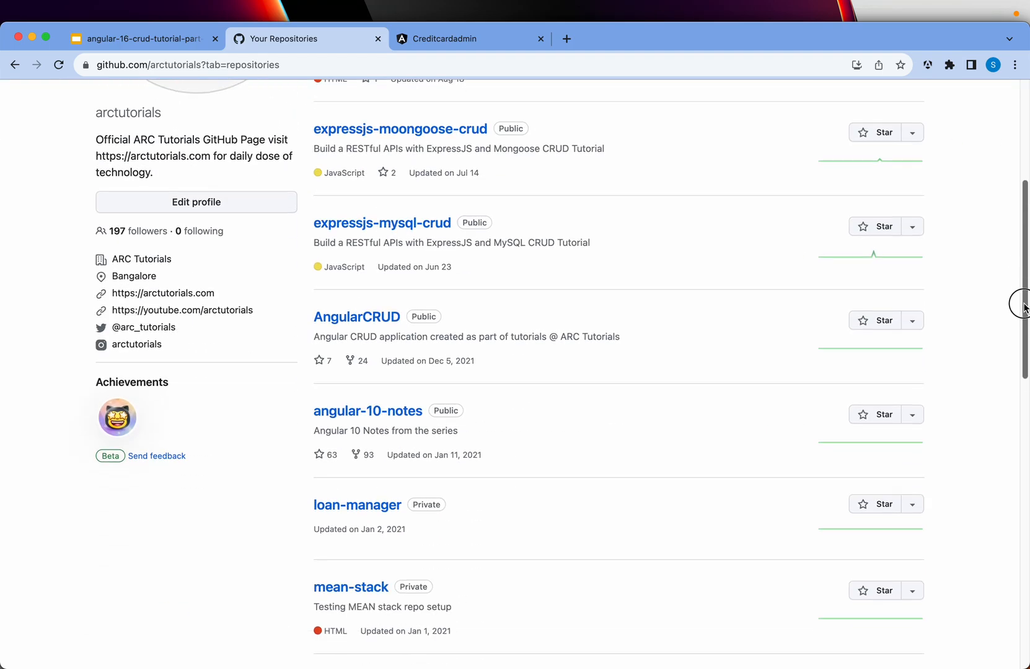
{"action": "left_click", "coordinate": [141, 38]}
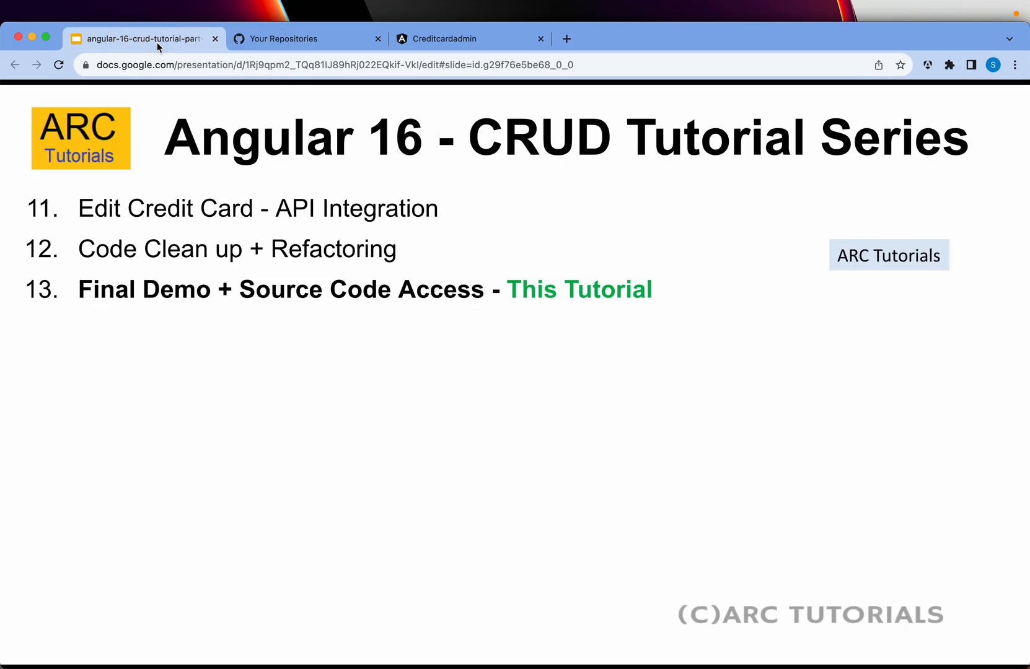